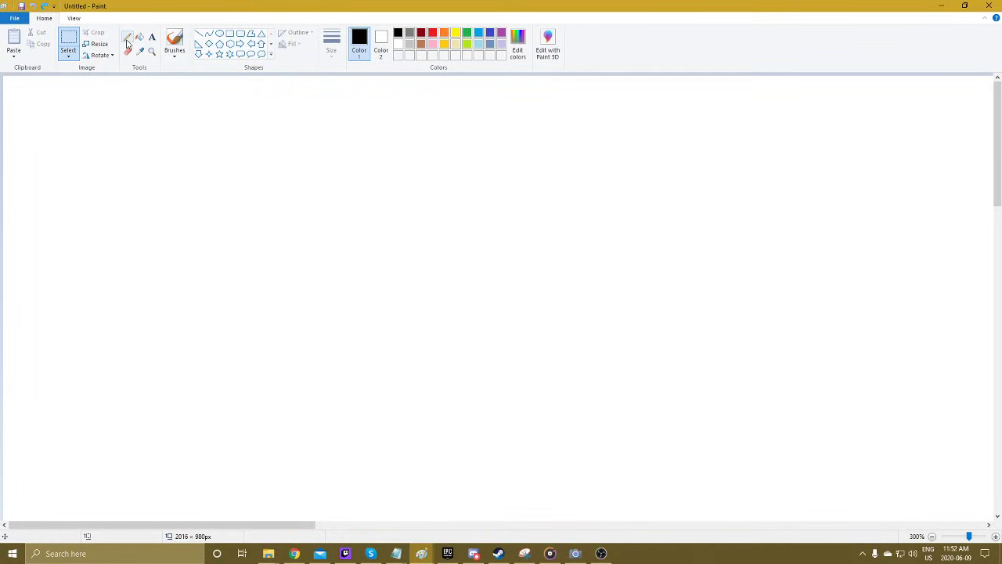
Step: Switch to the Pencil tool for freehand drawing on the blank canvas
left_click(129, 37)
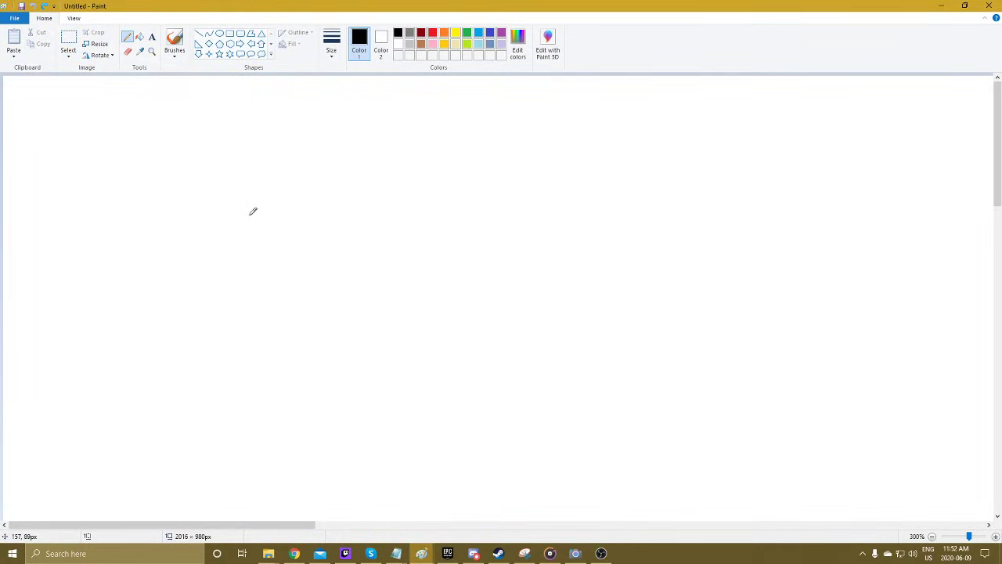
mouse_move(300, 202)
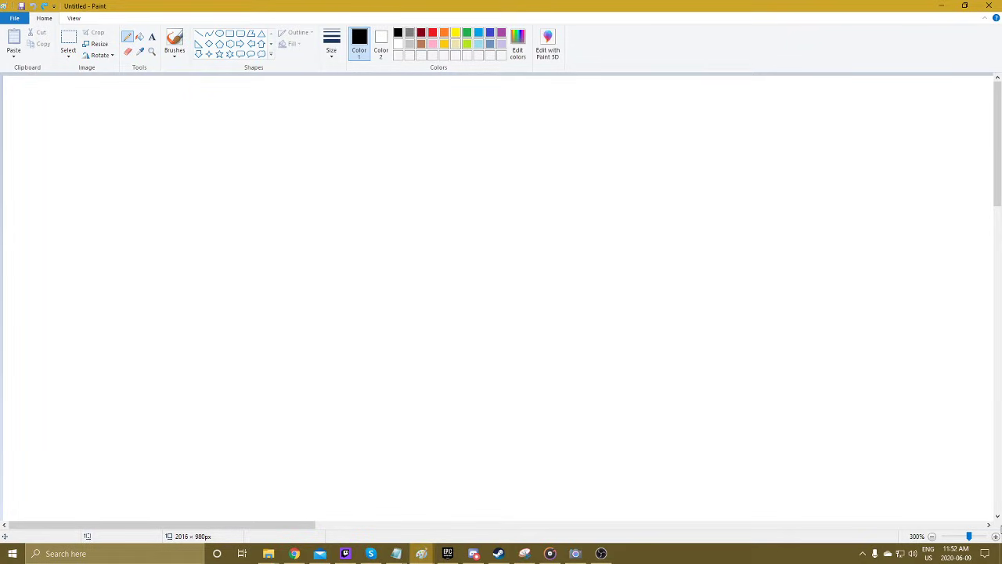
mouse_move(996, 534)
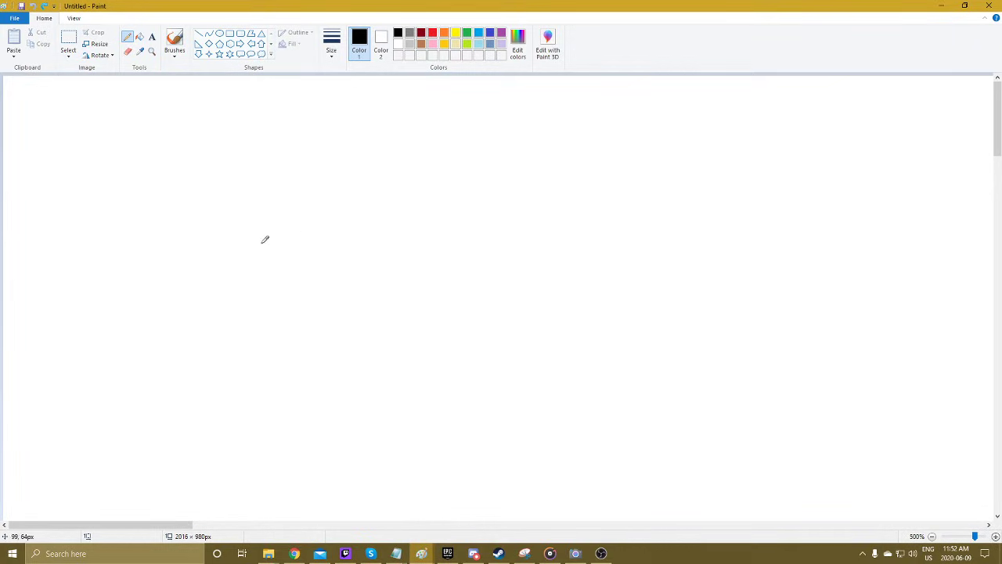
mouse_move(297, 227)
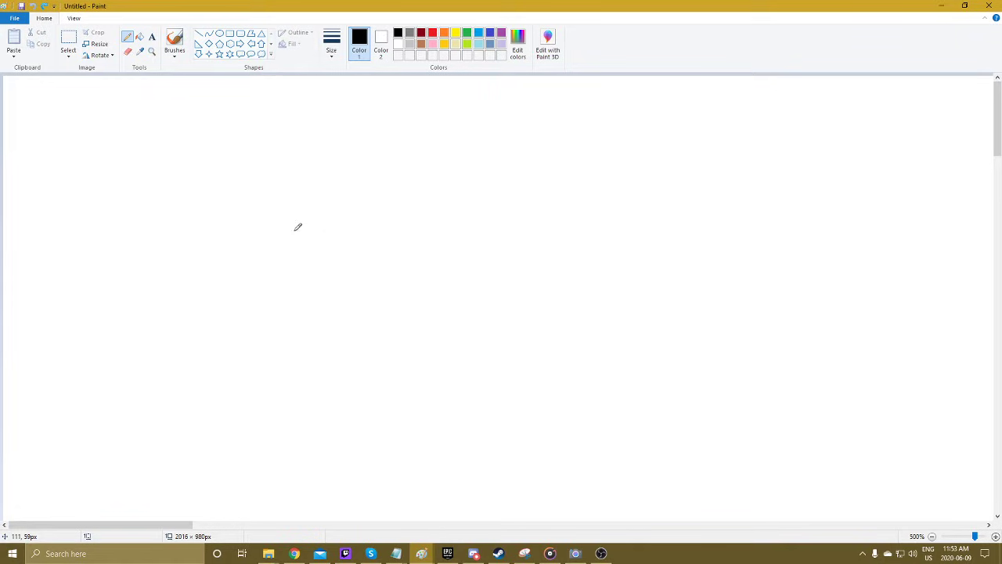
mouse_move(332, 175)
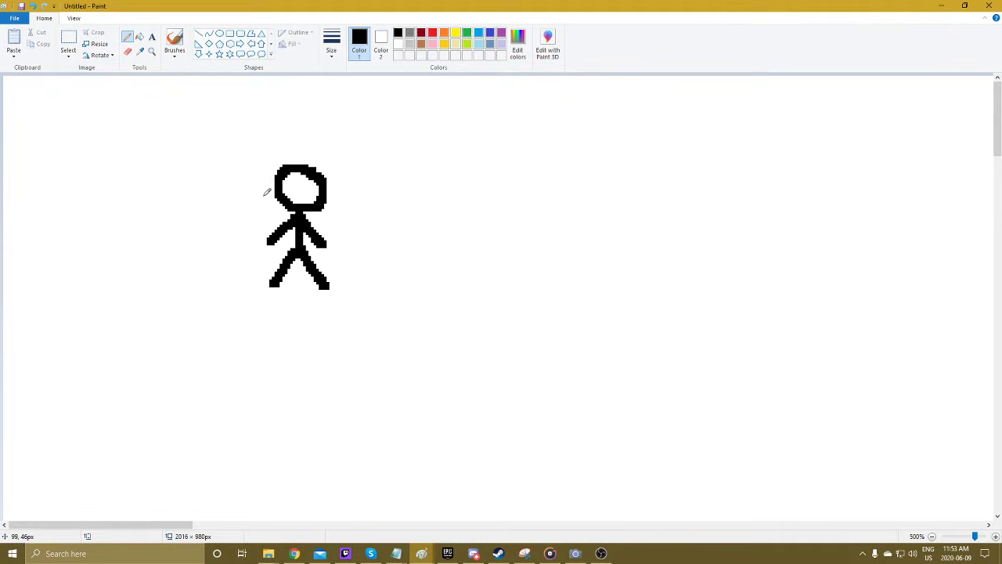
Step: Select the whole stick figure and bring up Resize and Skew for it
left_click_drag(270, 148, 368, 269)
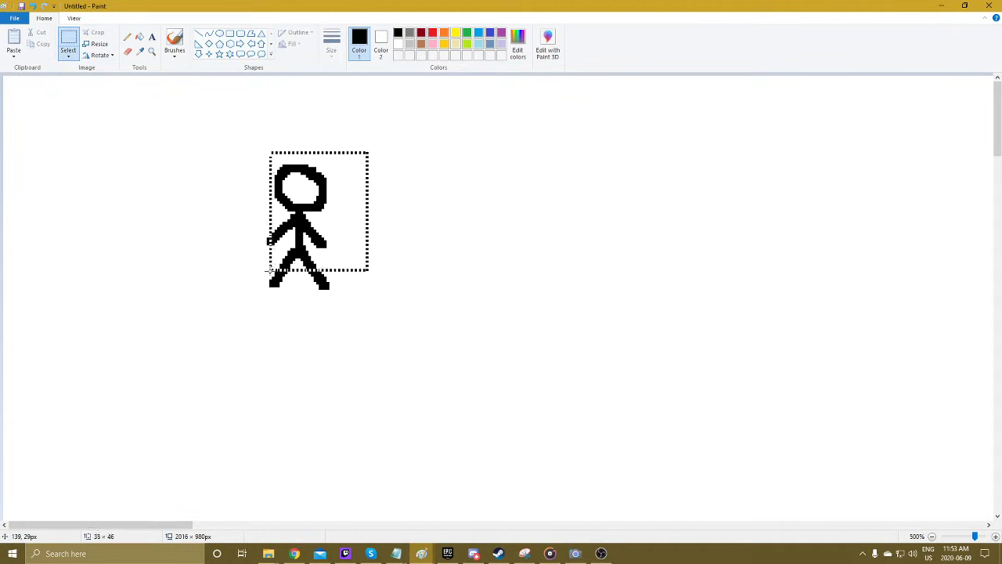
left_click_drag(269, 270, 225, 295)
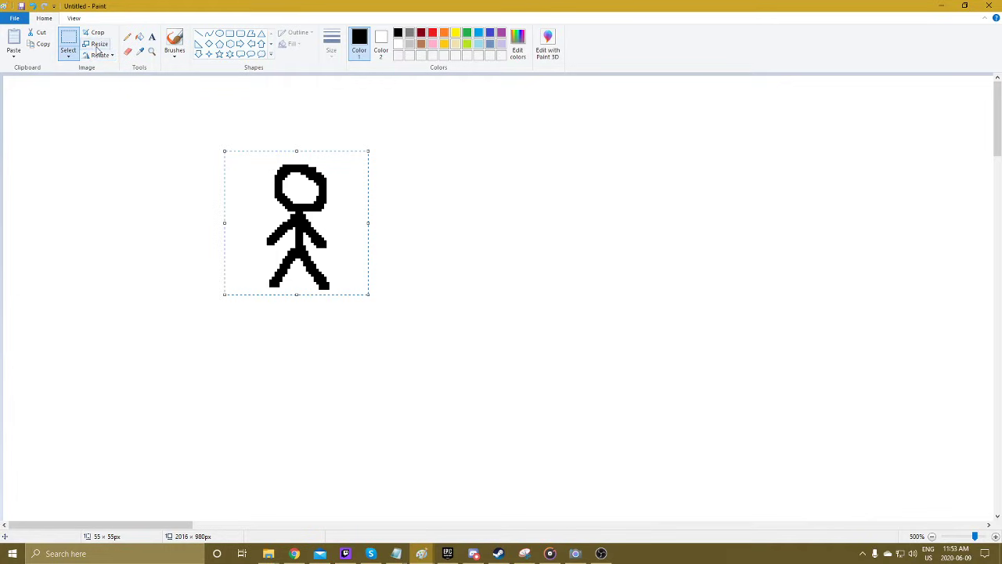
mouse_move(96, 44)
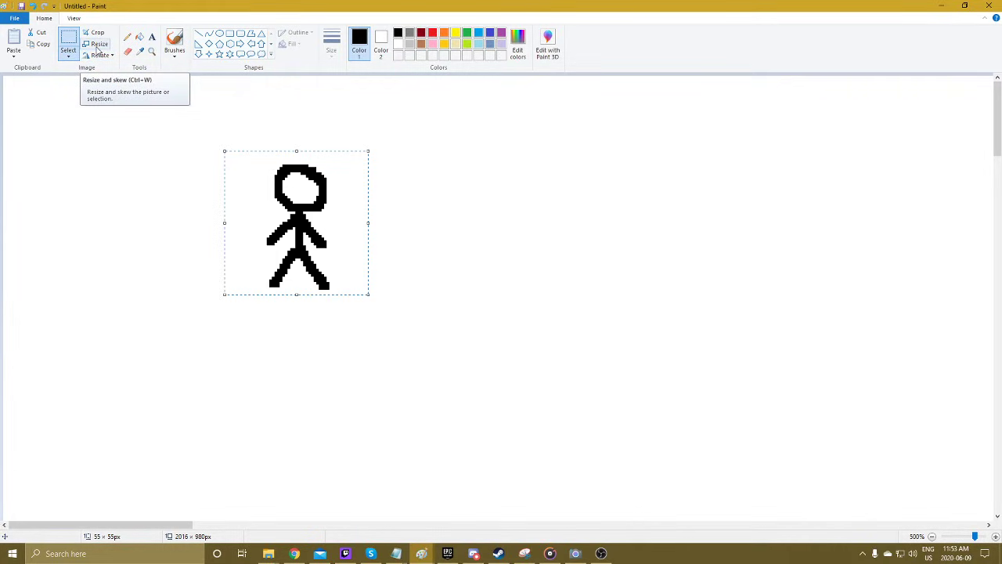
left_click(96, 44)
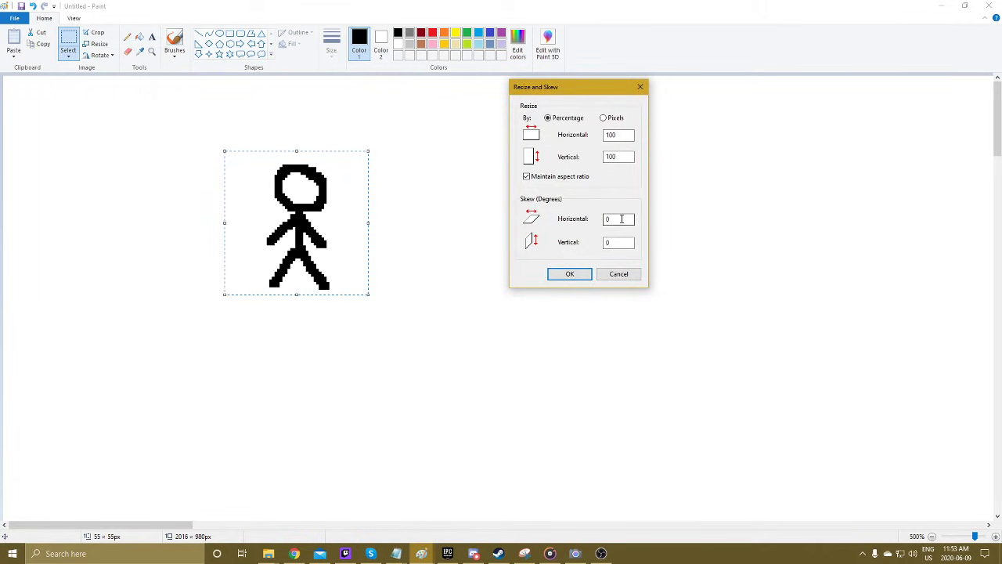
Step: Skew the stick figure 30 degrees horizontally and -30 degrees vertically
left_click(618, 219)
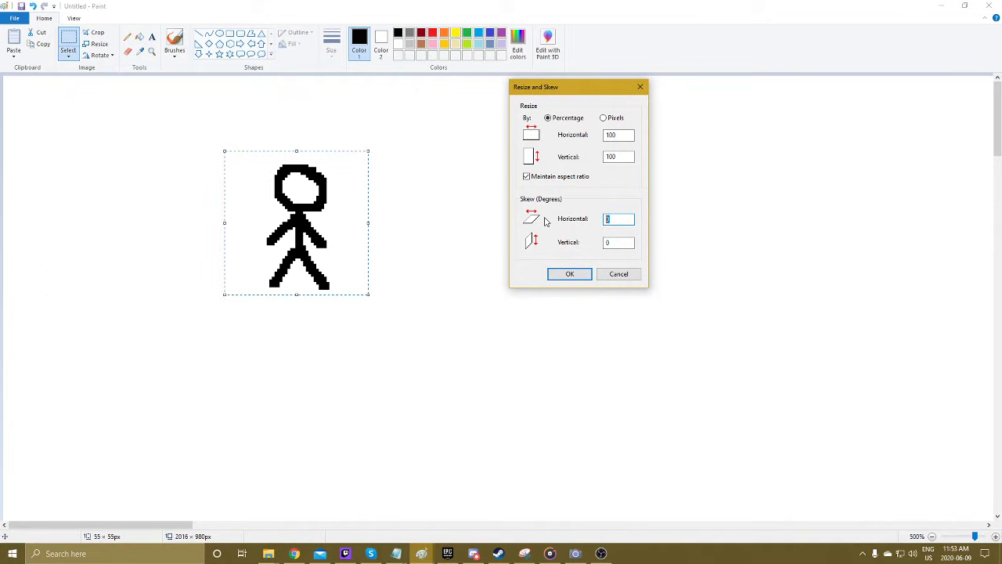
type("30")
left_click(618, 241)
type("-30")
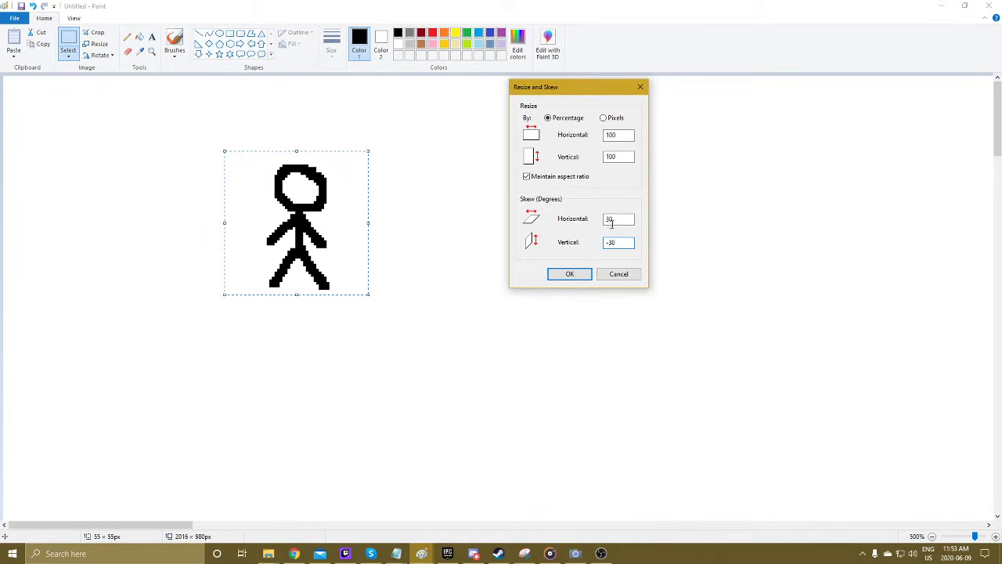
left_click(616, 241)
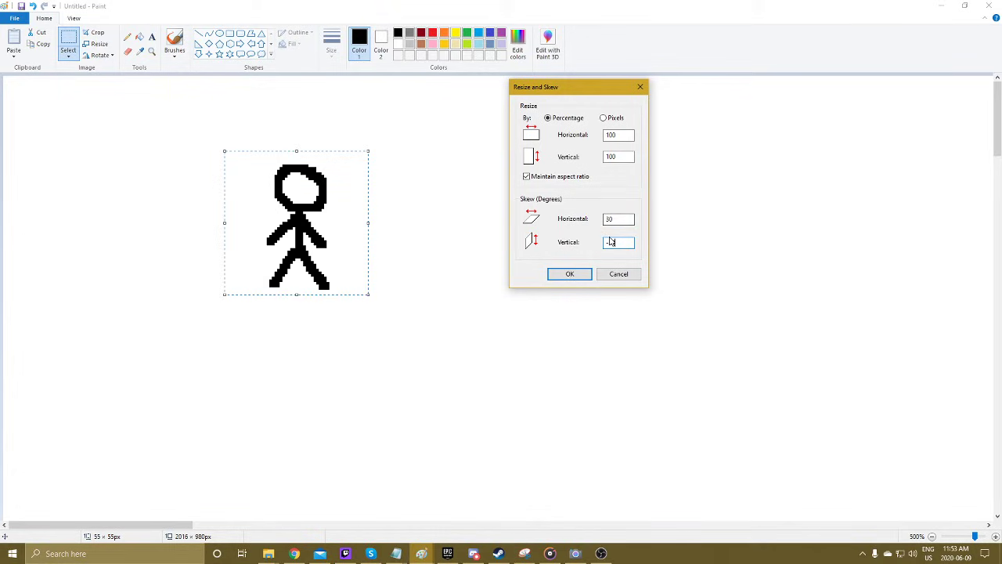
type("-30")
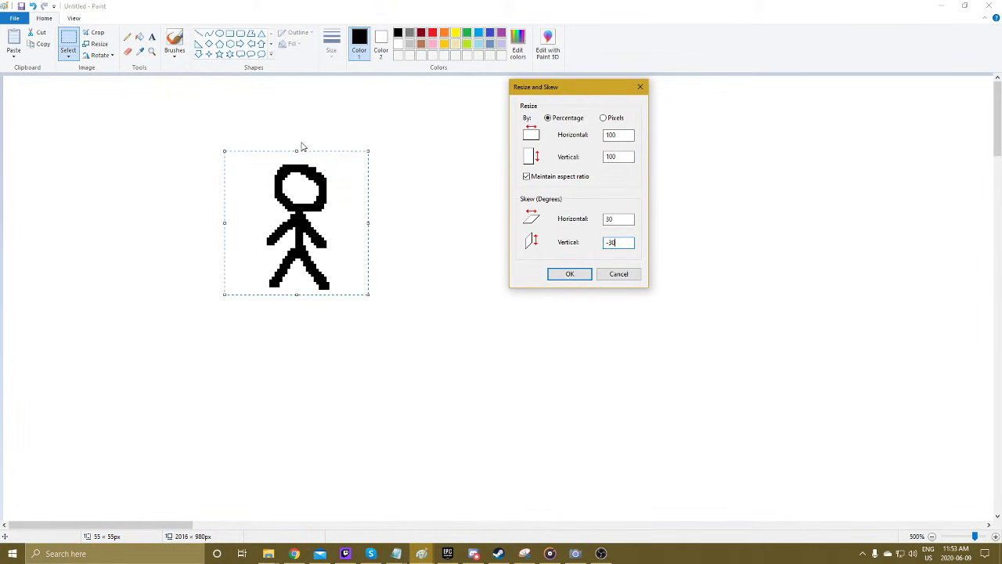
mouse_move(635, 242)
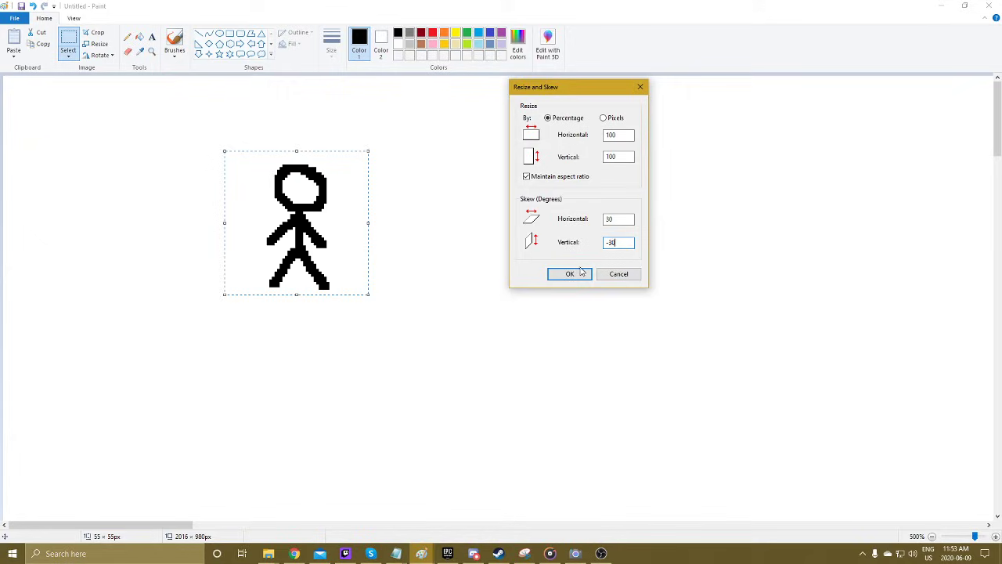
left_click(570, 272)
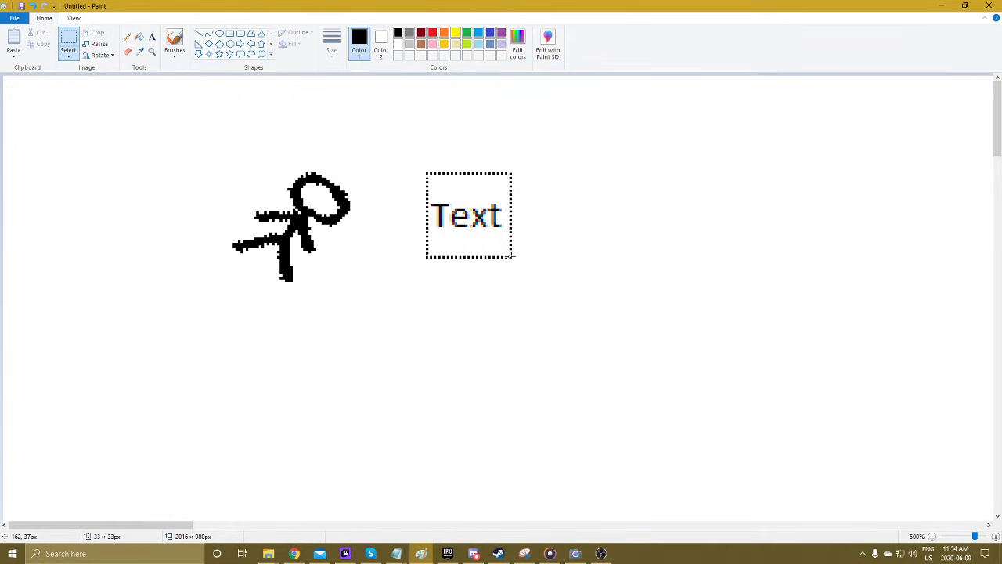
Step: Enter skew angles -22.5 horizontal and 22.5 vertical for the word 'Text'
left_click(100, 41)
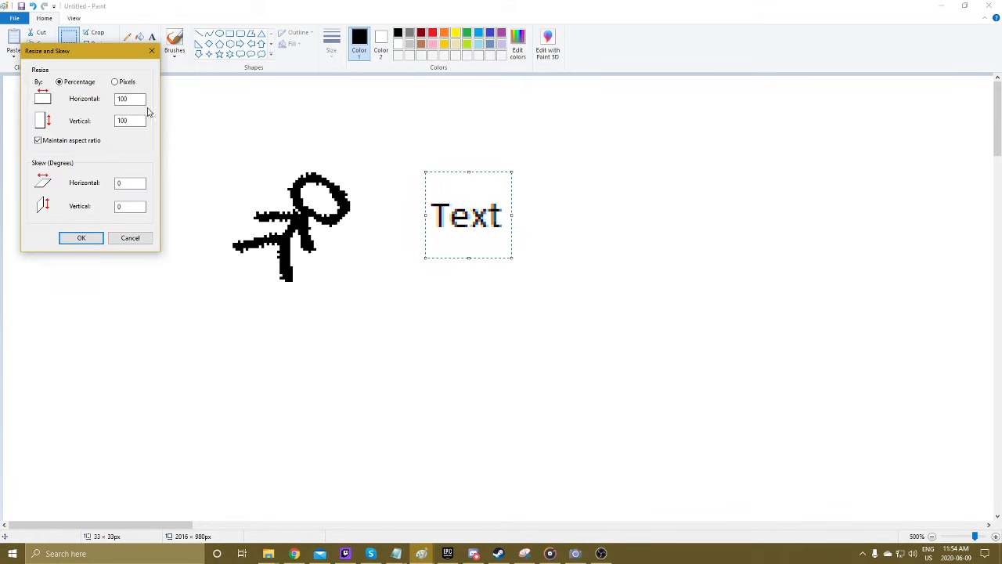
left_click(130, 182)
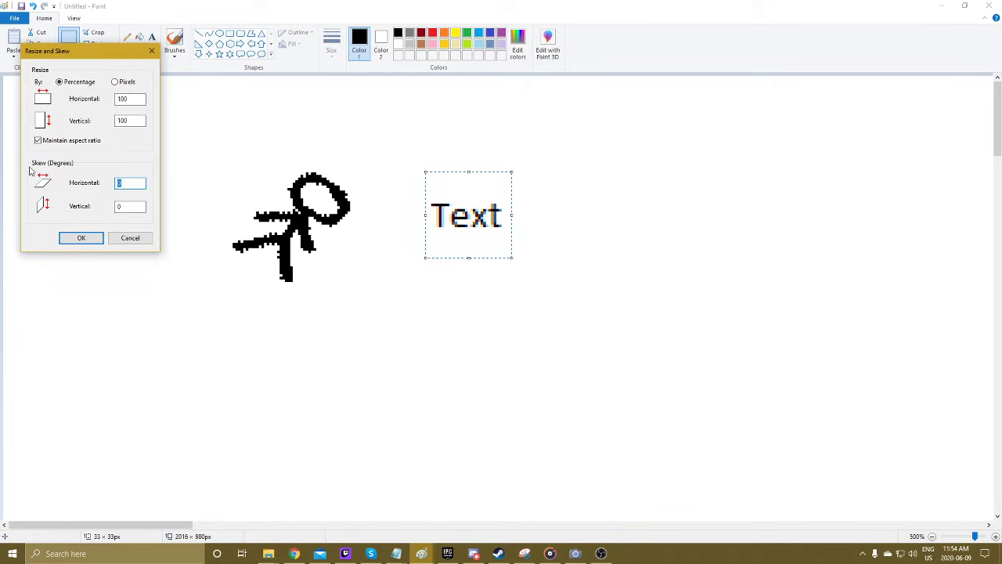
type("-22.5")
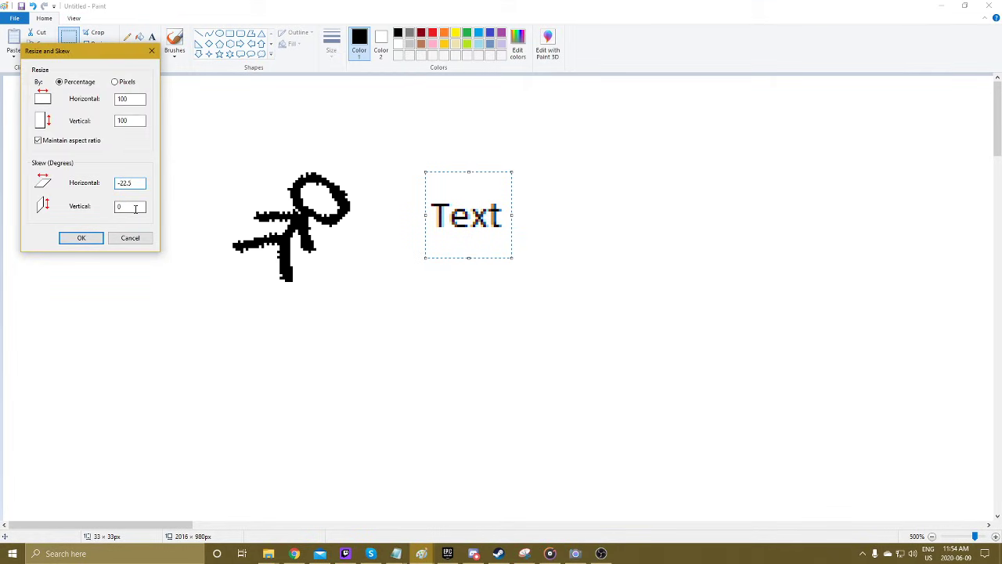
type("22.5")
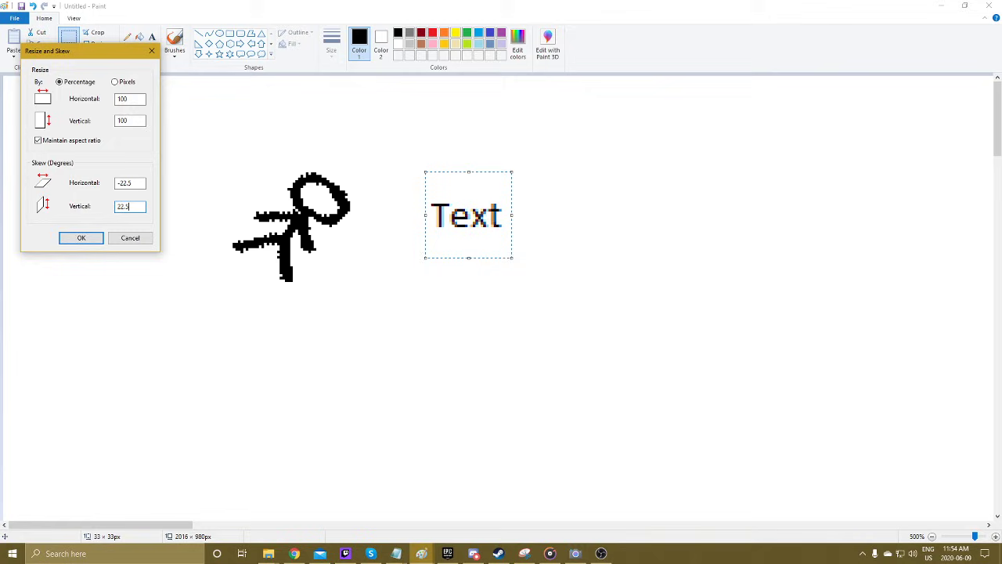
left_click(81, 238)
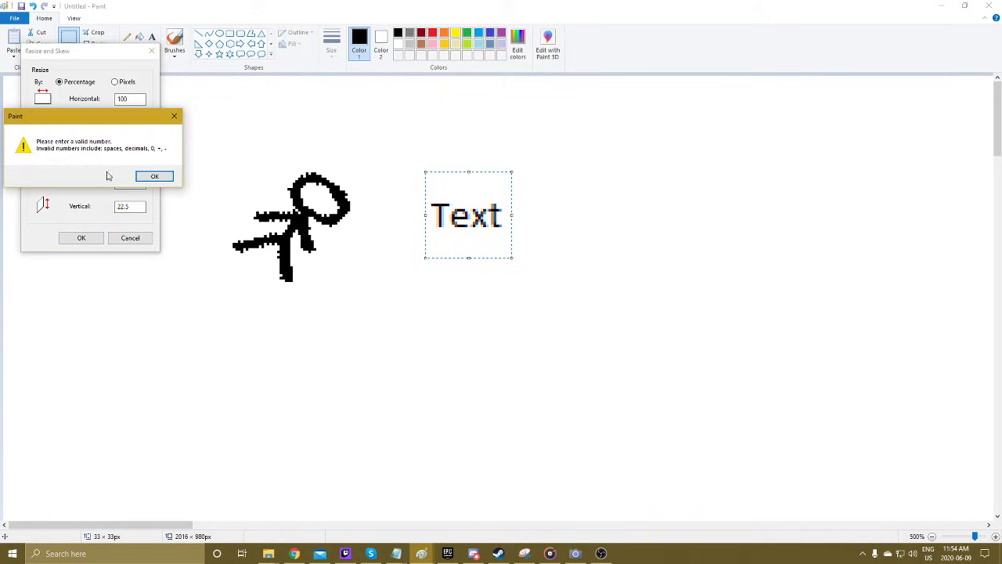
mouse_move(51, 155)
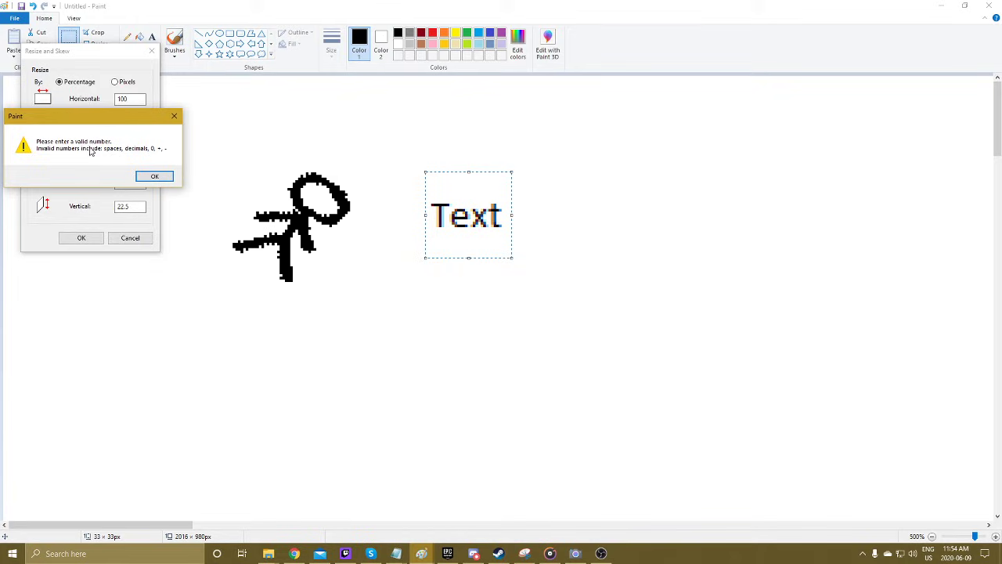
mouse_move(109, 155)
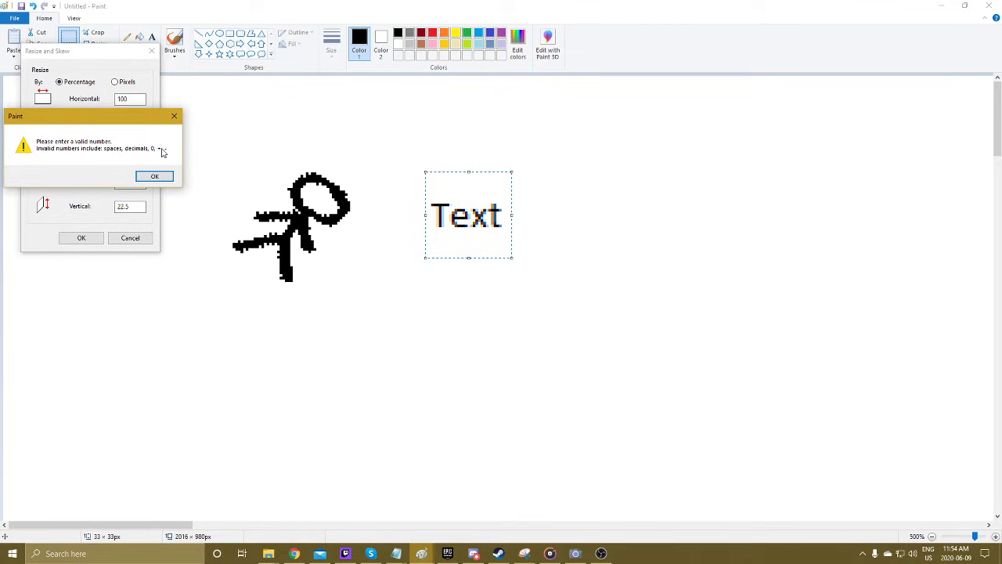
left_click(153, 175)
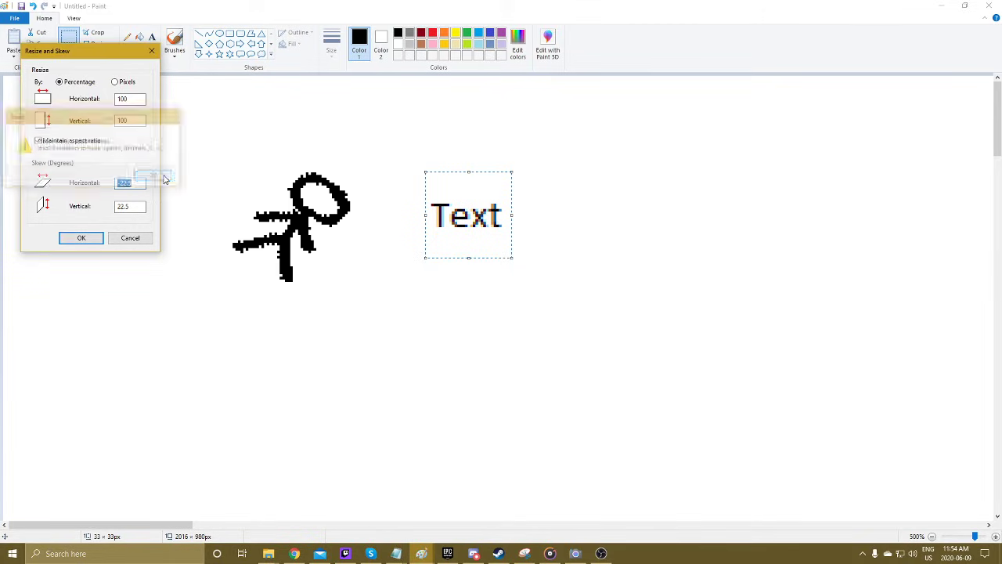
Step: Apply a whole-number skew of -24 so the word 'Text' tilts counterclockwise
type("-24")
left_click(130, 205)
type("23")
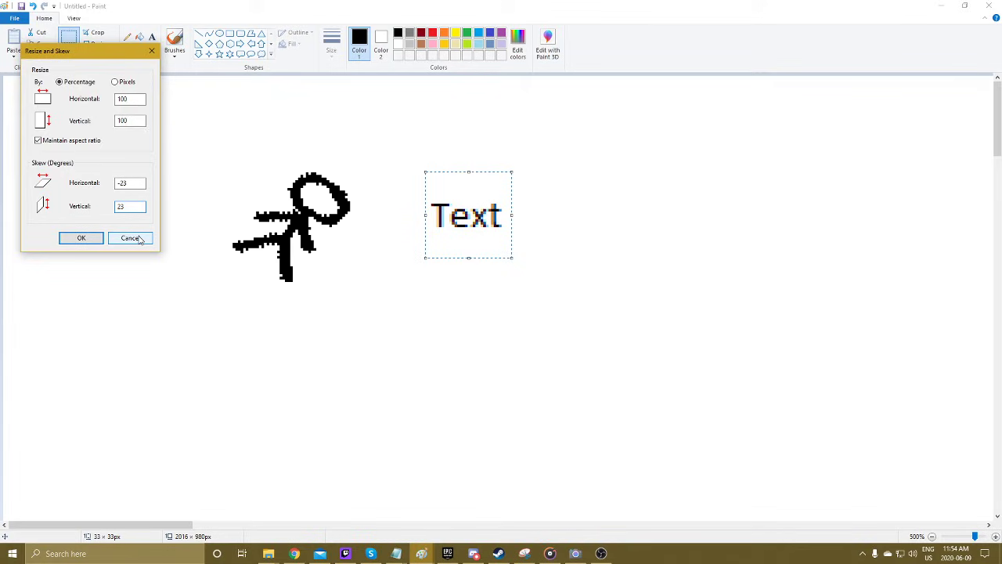
left_click(82, 238)
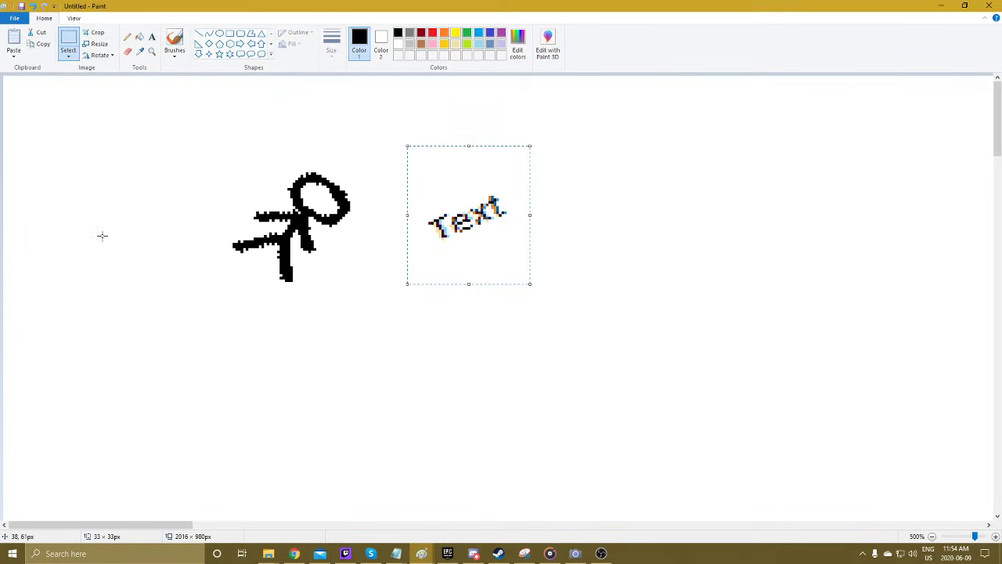
Step: Deselect the tilted word 'Text', setting it onto the canvas beside the figure
left_click(369, 129)
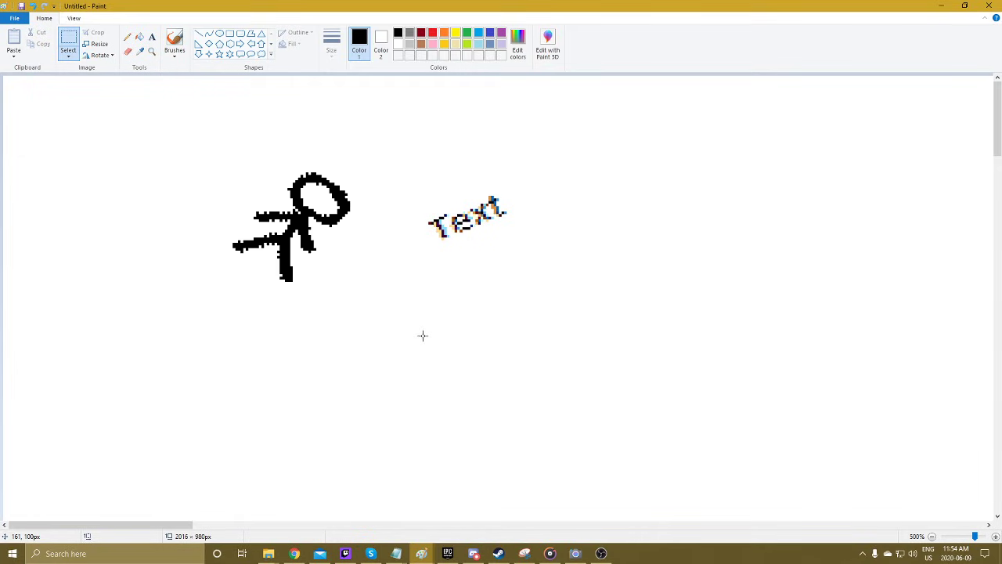
mouse_move(479, 238)
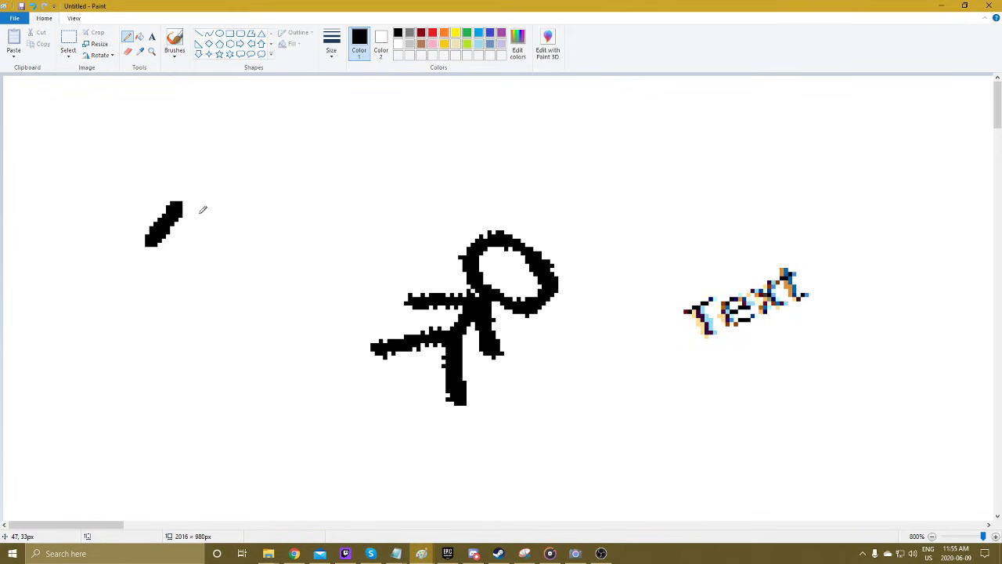
mouse_move(392, 339)
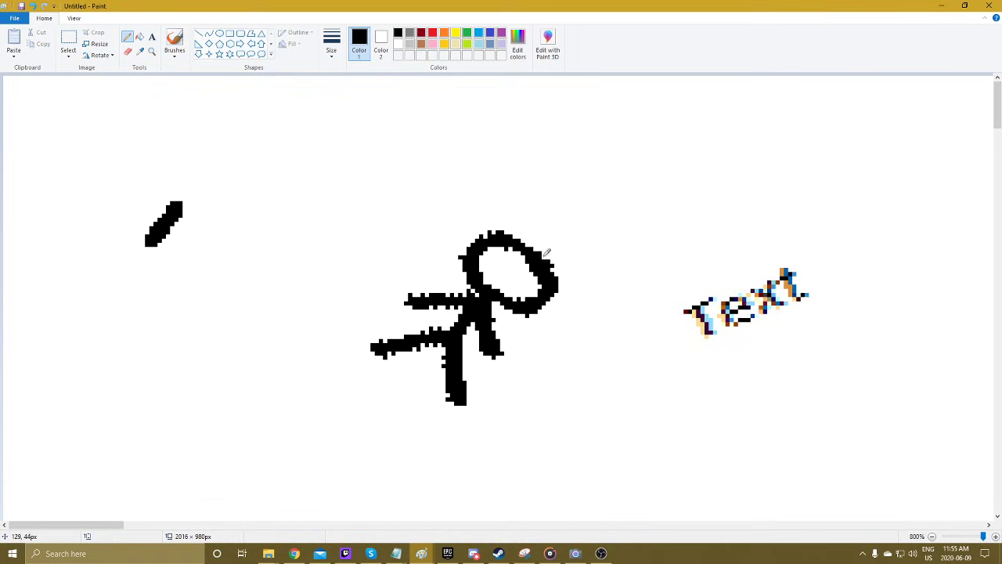
mouse_move(933, 535)
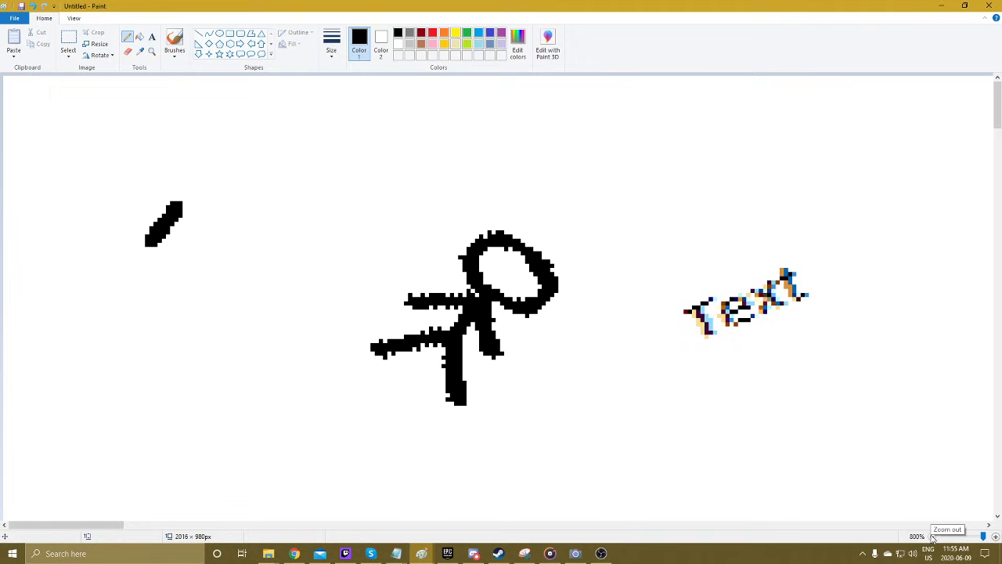
mouse_move(777, 351)
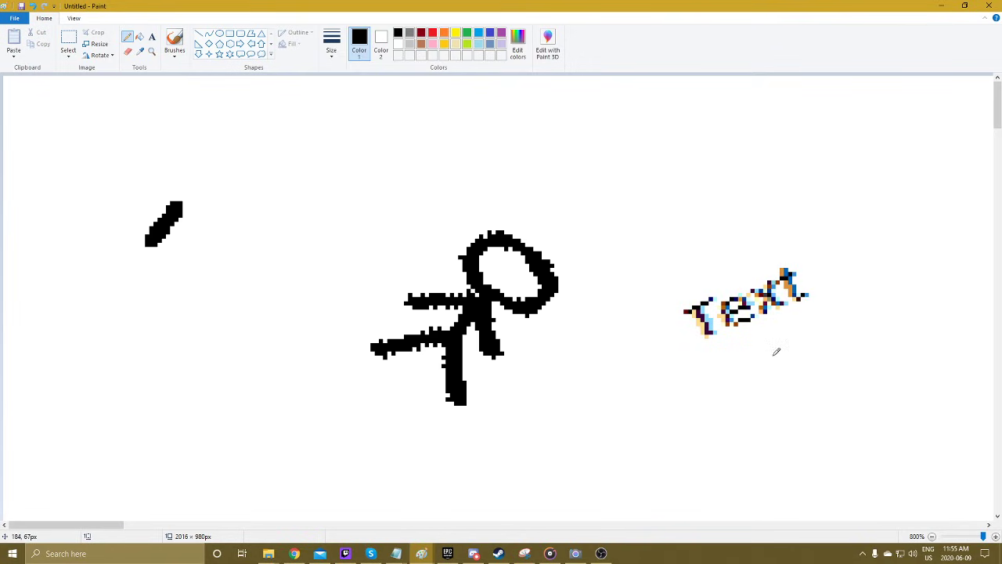